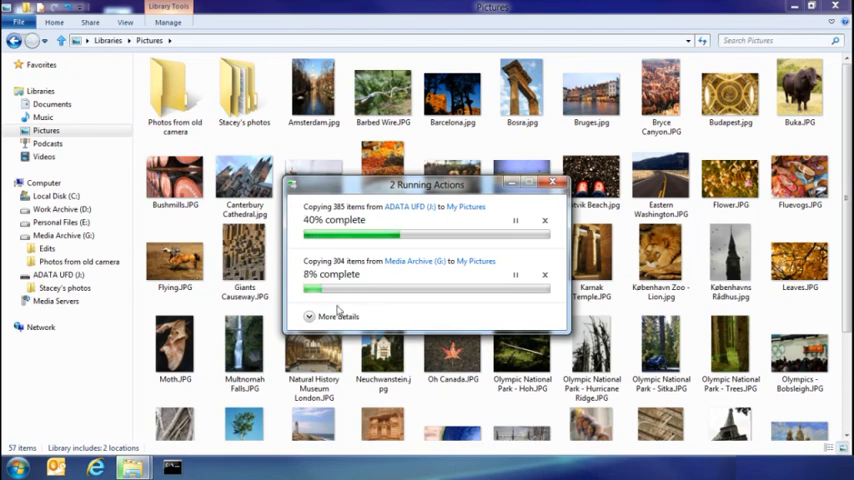
Show details for both copies, pause the Media Archive copy, then resume it.
click(338, 316)
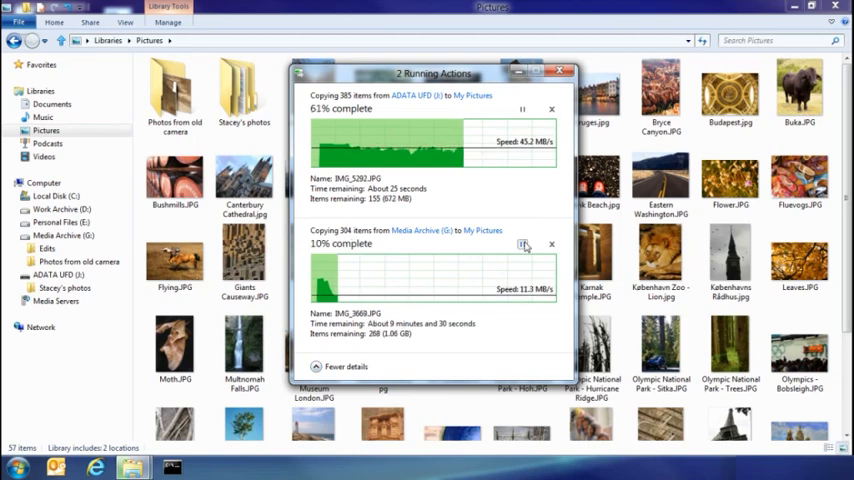
click(522, 244)
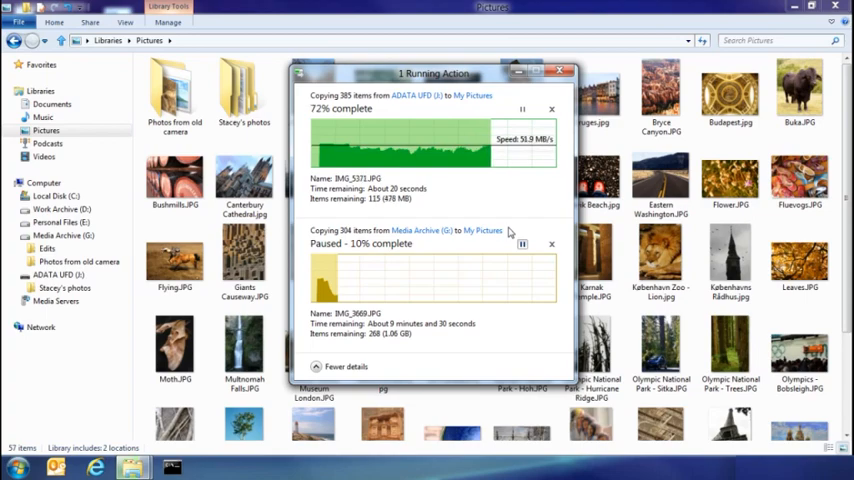
click(560, 72)
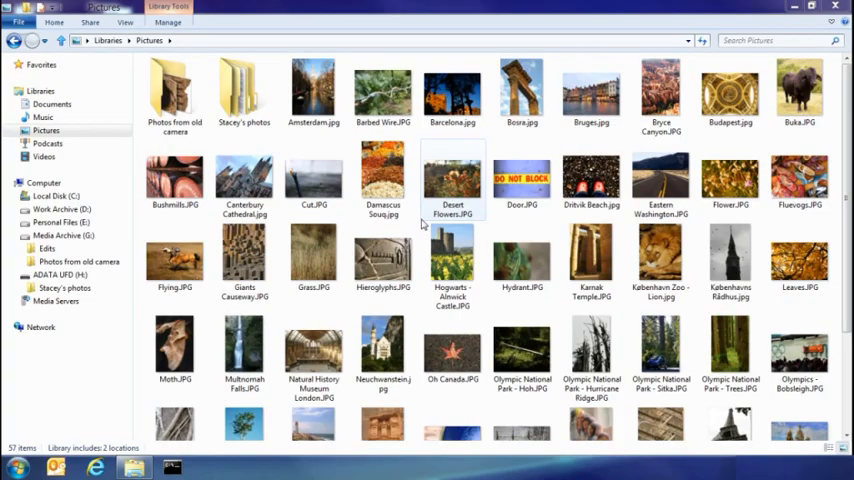
Select all four edited photos in the Media Archive Edits folder for copying.
click(48, 248)
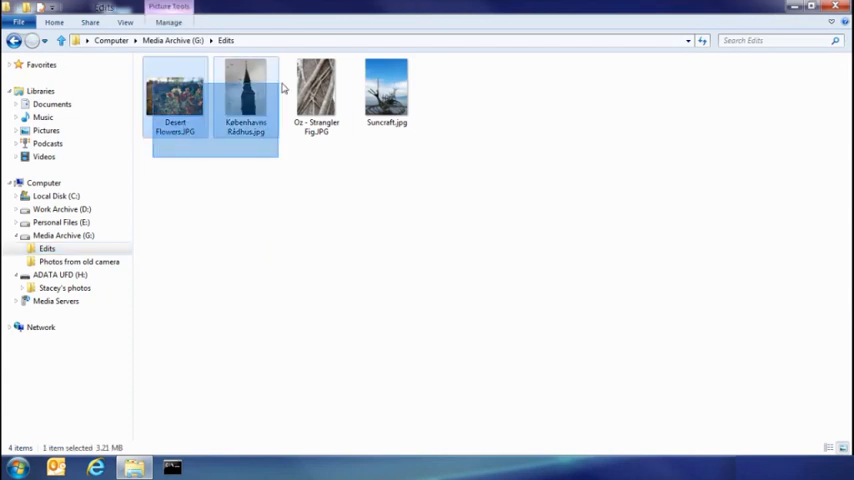
key(ctrl+a)
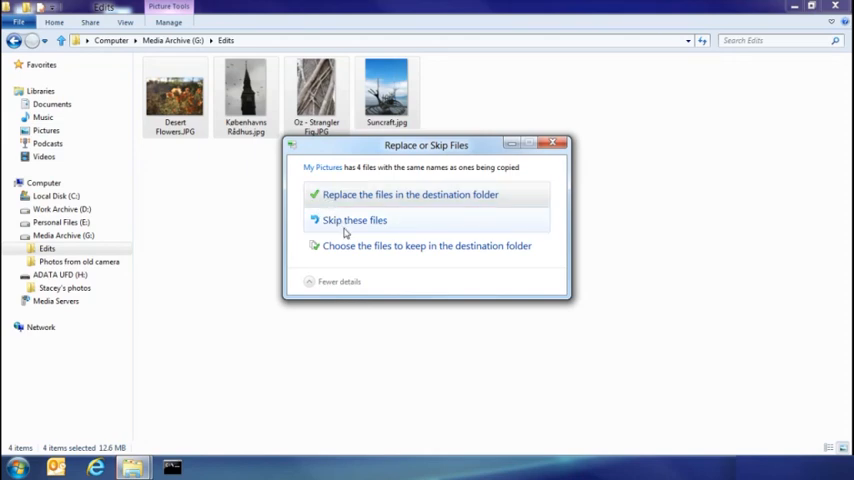
Keep the edited Desert Flowers, Rådhus and Suncraft versions and continue the copy.
click(428, 244)
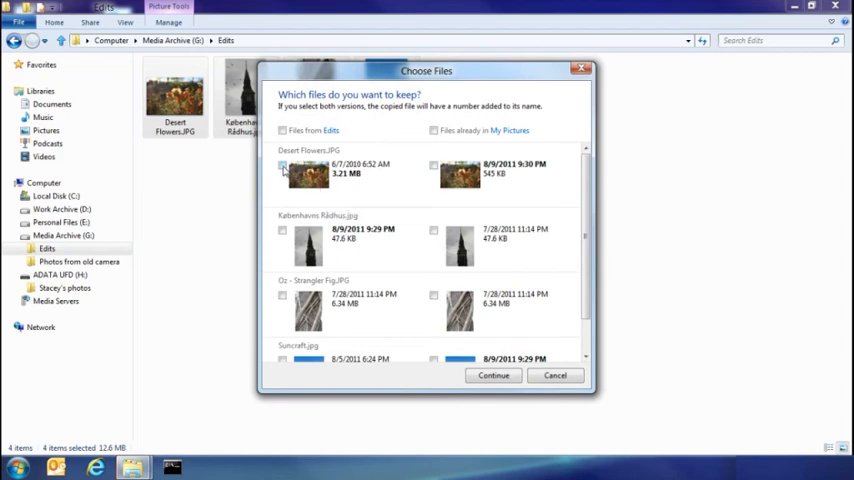
click(282, 164)
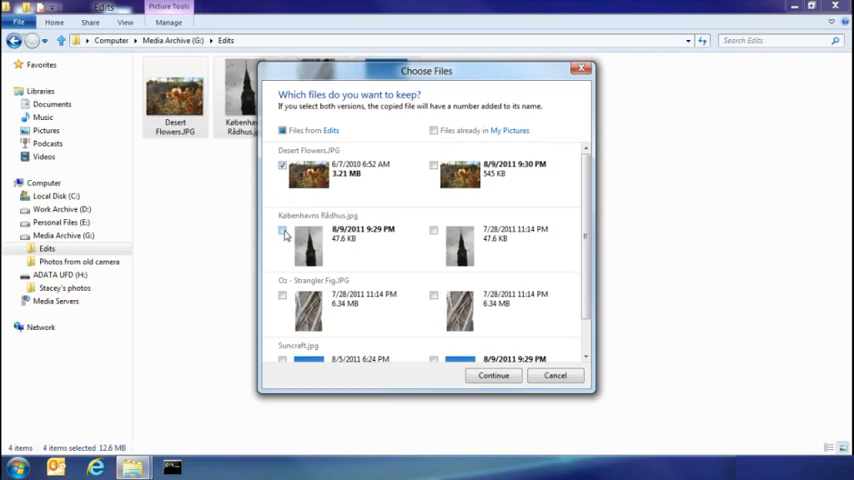
click(284, 230)
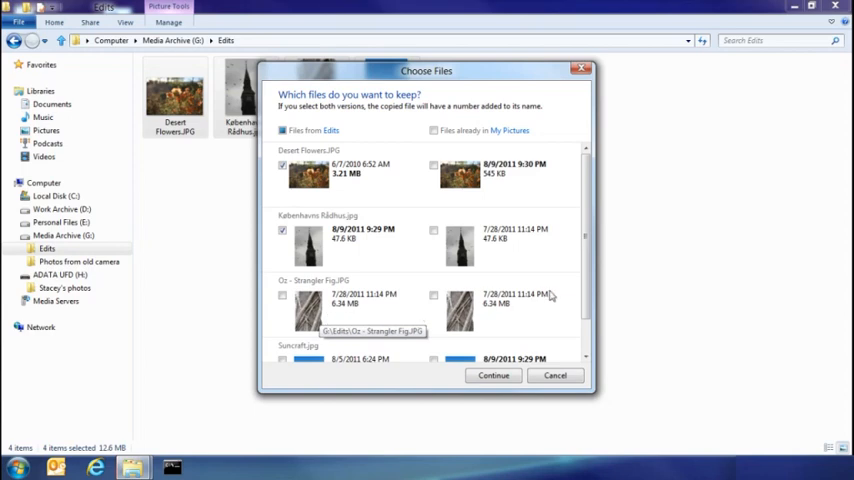
scroll(down, 3)
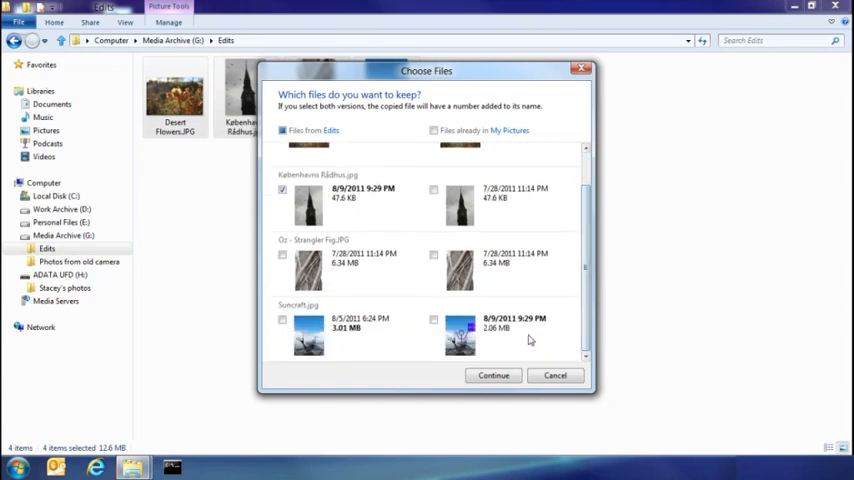
mouse_move(308, 330)
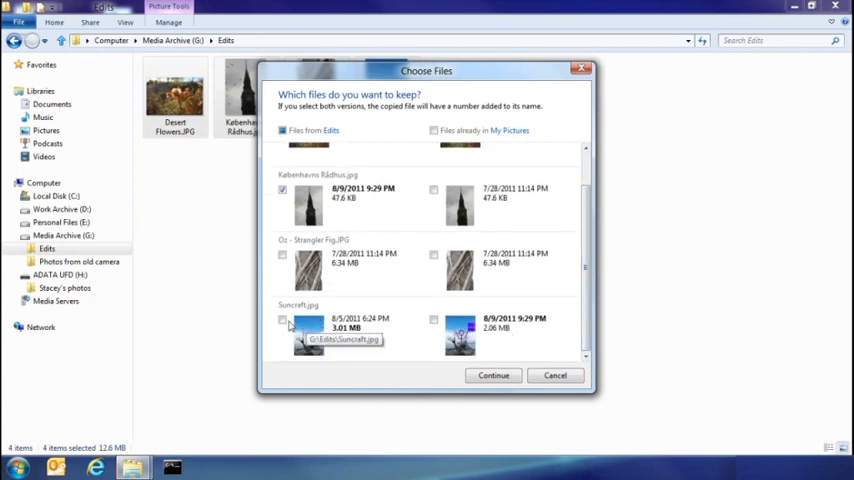
click(282, 320)
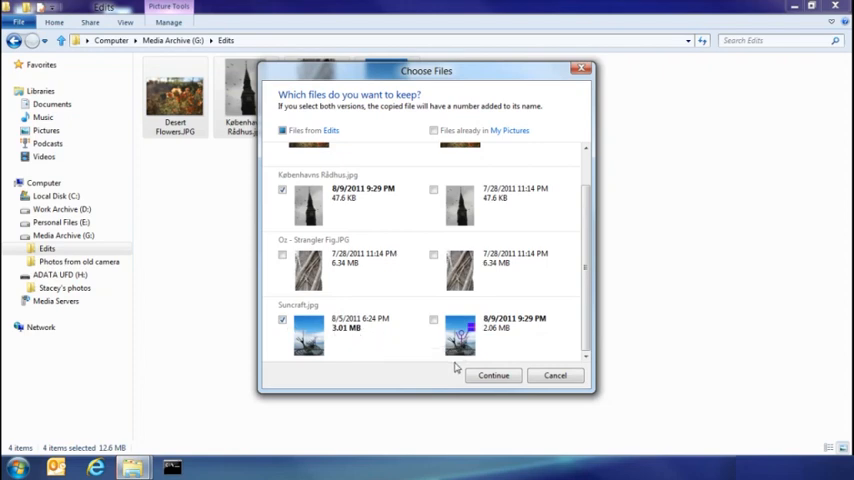
click(492, 376)
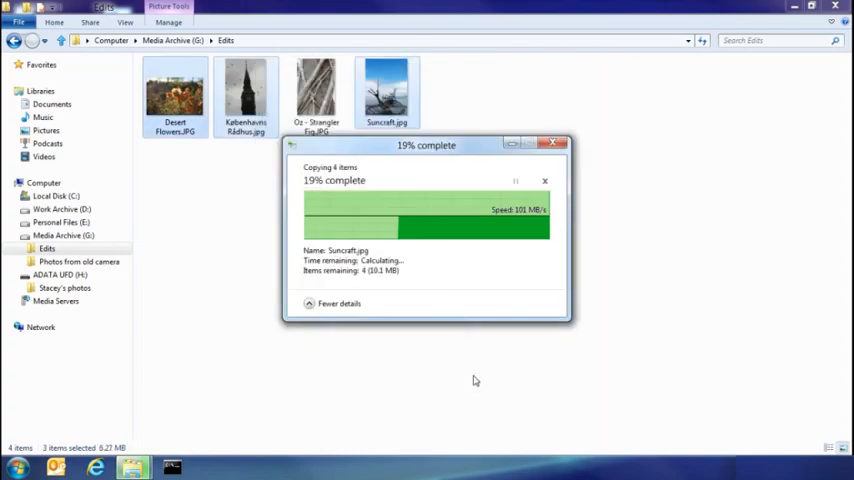